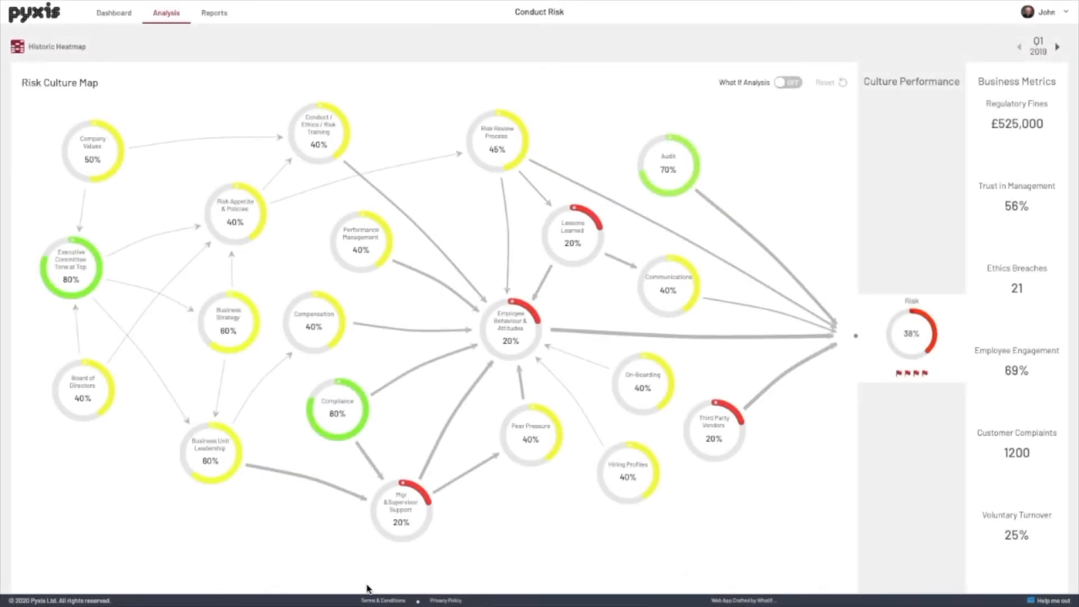
pyautogui.moveTo(231, 578)
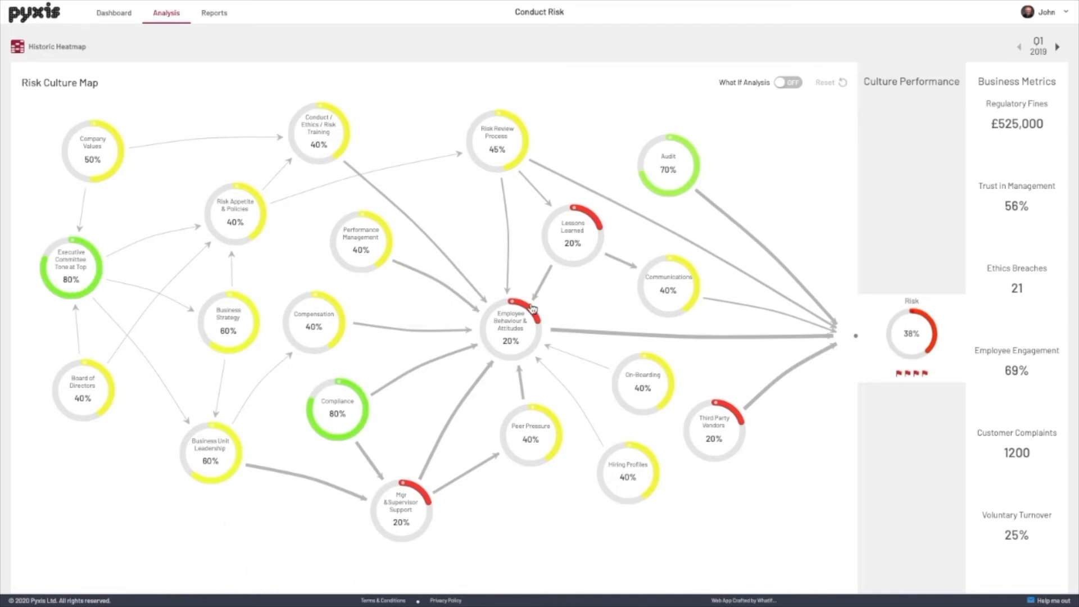
pyautogui.moveTo(824, 536)
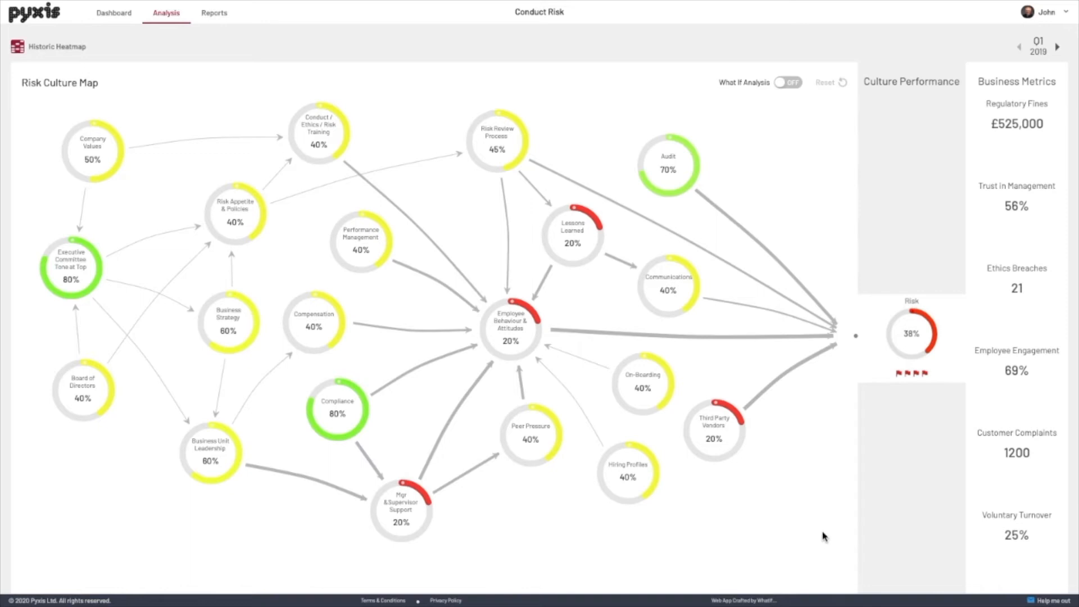
pyautogui.moveTo(895, 401)
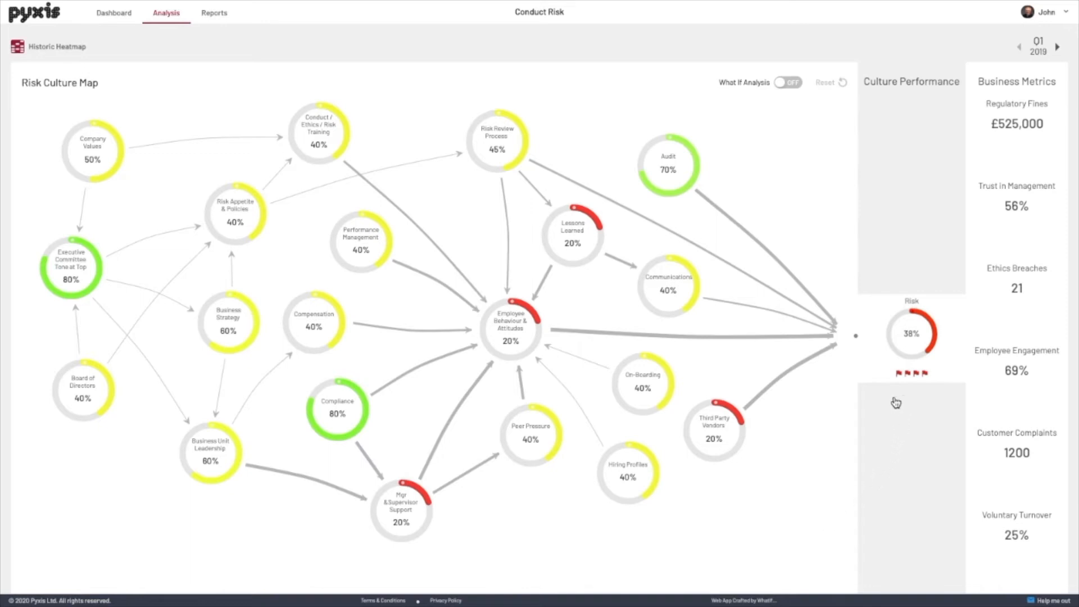
pyautogui.moveTo(909, 415)
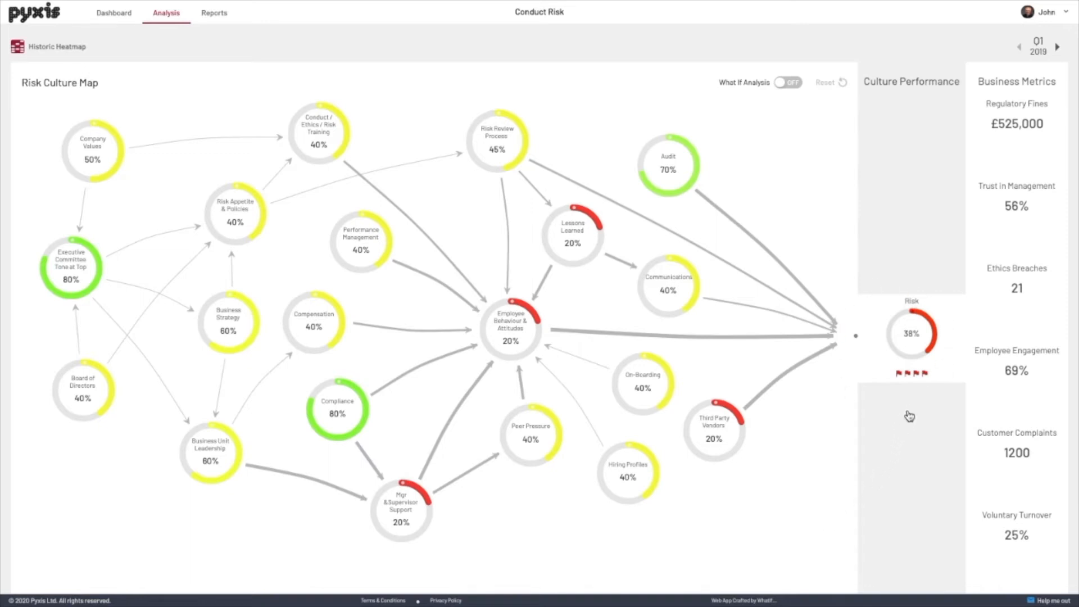
pyautogui.moveTo(913, 572)
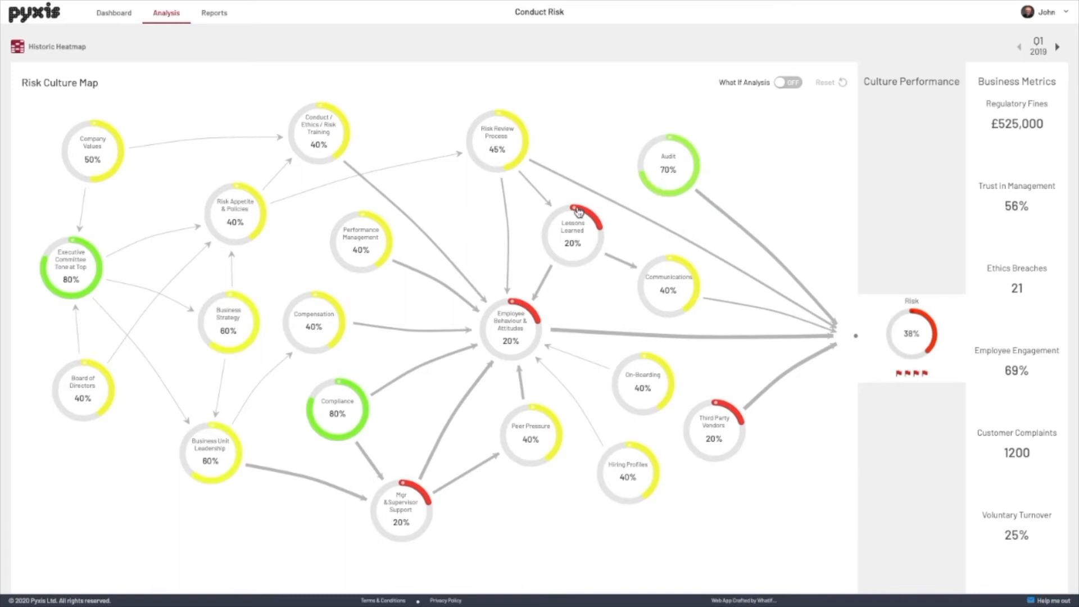
pyautogui.moveTo(318, 420)
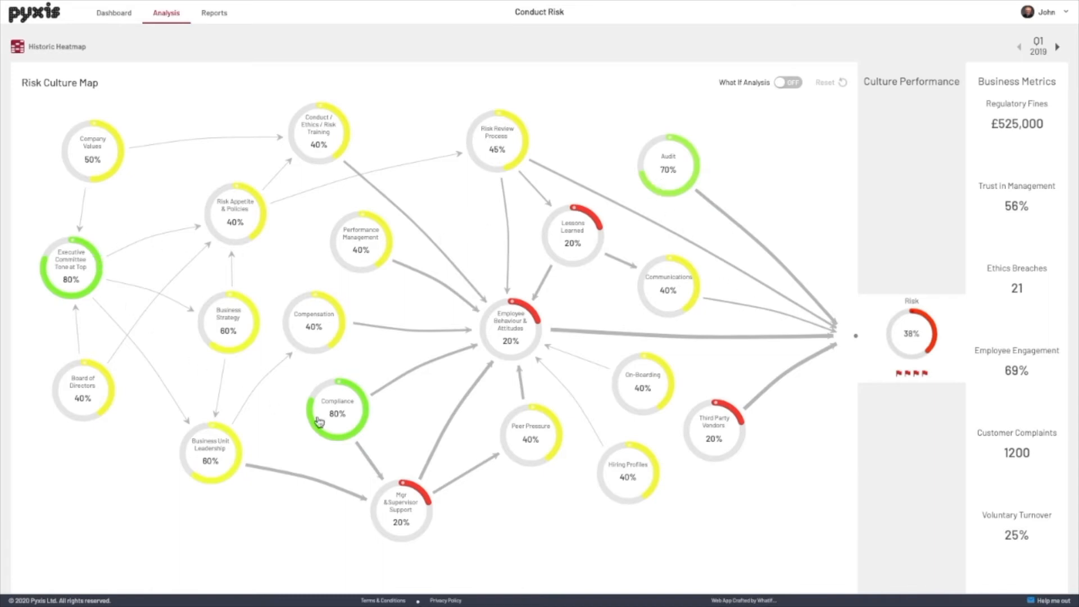
pyautogui.moveTo(733, 410)
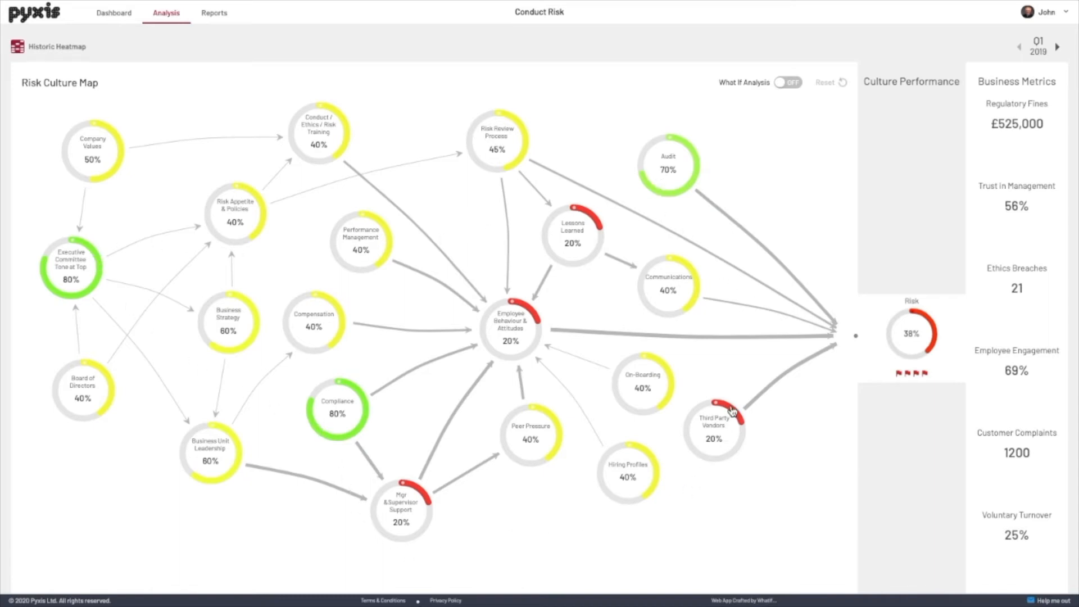
pyautogui.moveTo(814, 557)
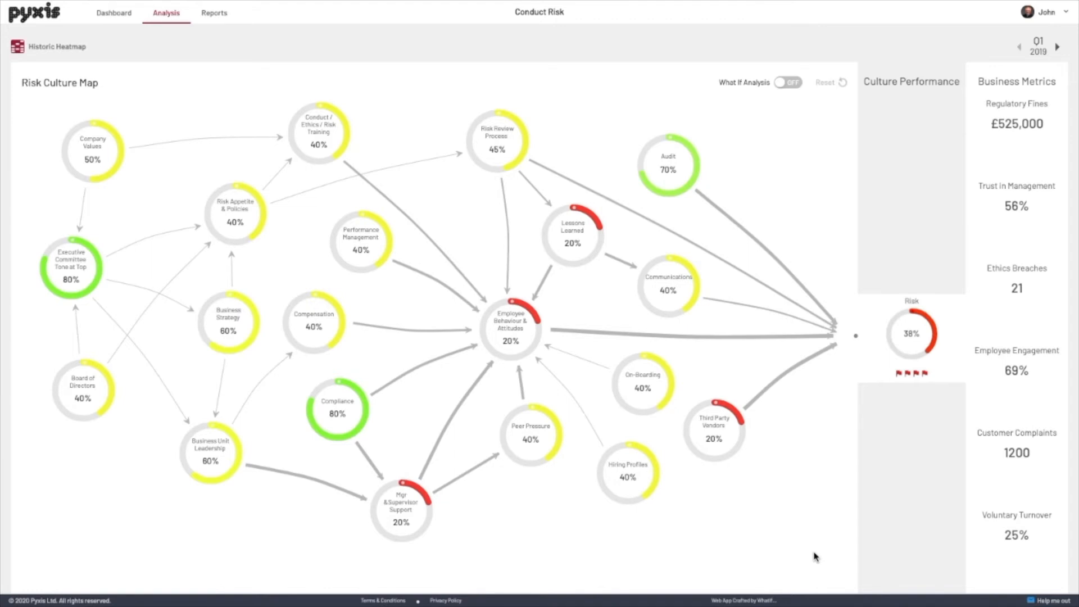
pyautogui.moveTo(783, 104)
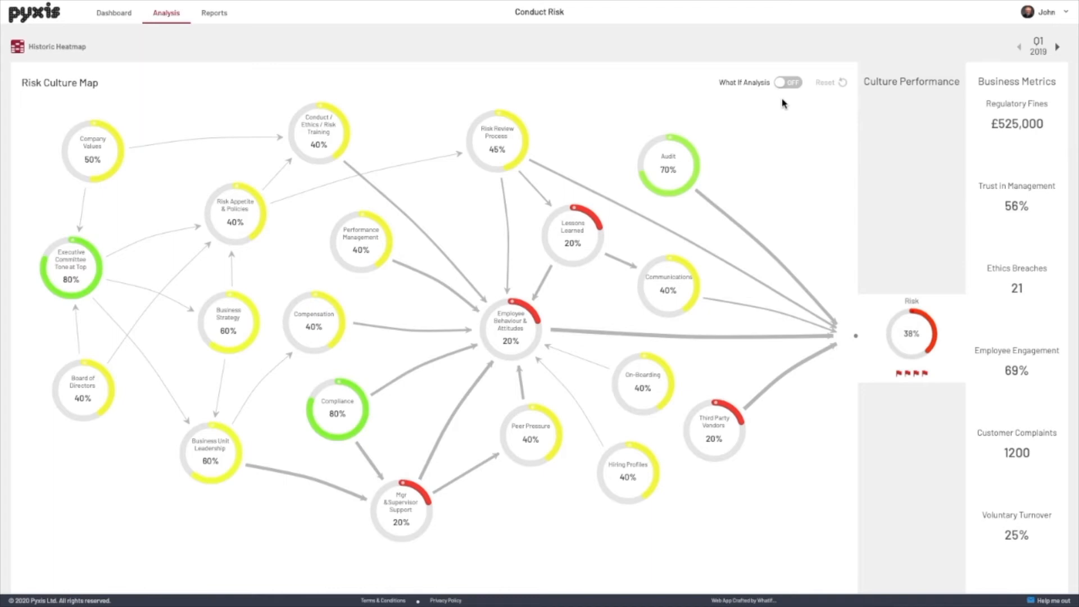
# Enable What If Analysis, then reset driver scores back to their original values
pyautogui.click(788, 82)
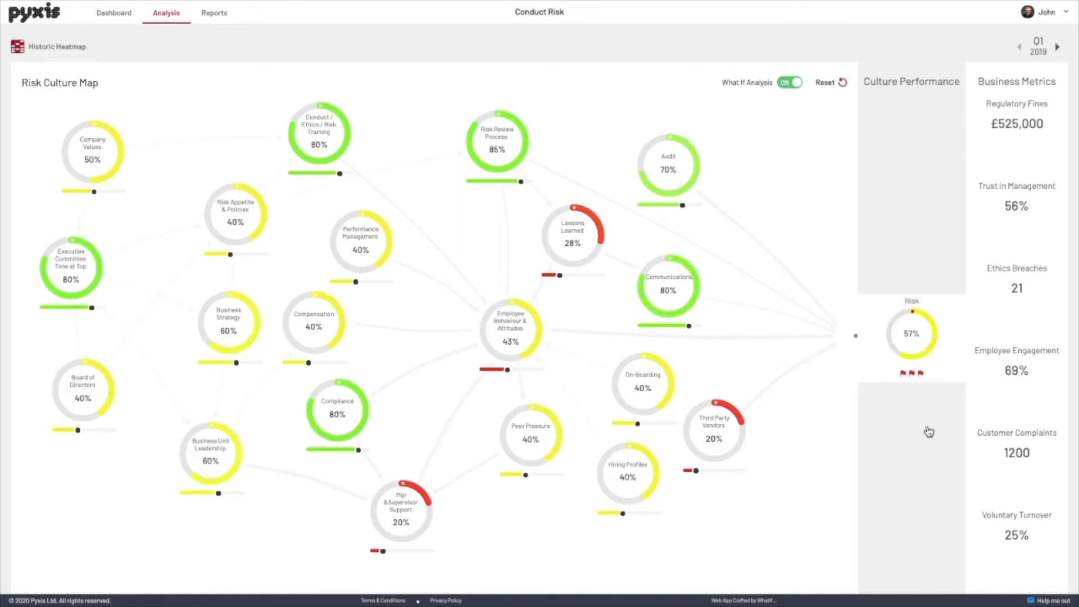
pyautogui.moveTo(833, 75)
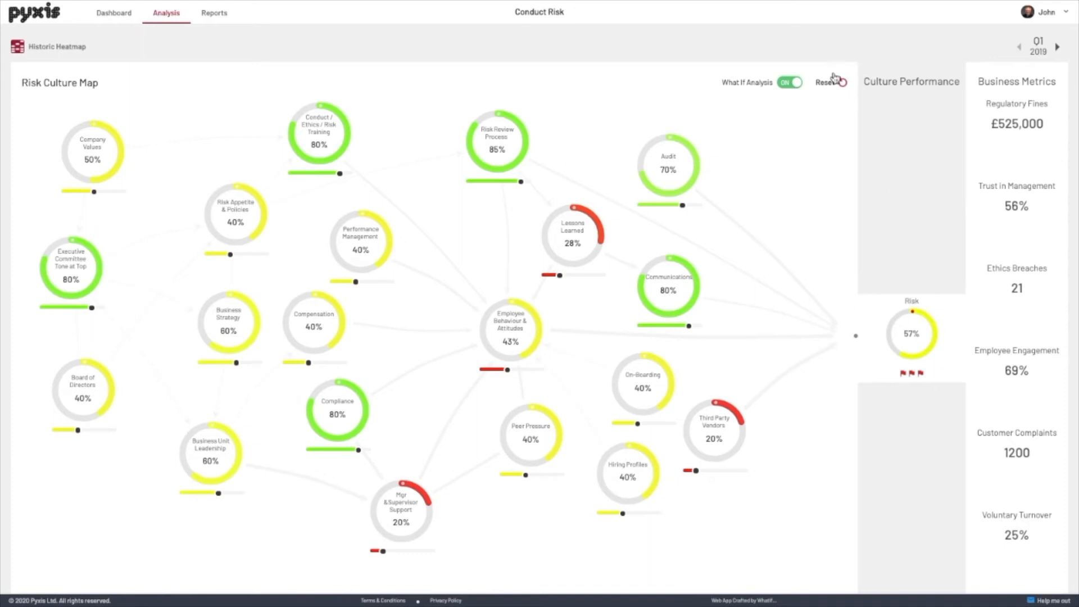
pyautogui.click(830, 83)
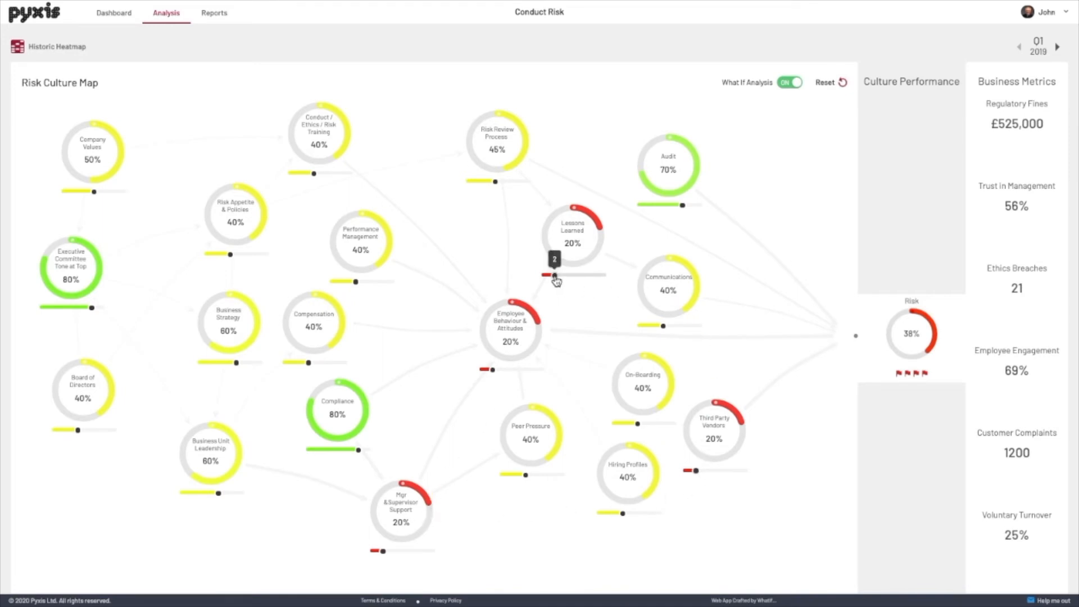
# Set Lessons Learned to 80%, Mgr & Supervisor Support to 90%, and Third Party Vendors to 80%
pyautogui.moveTo(535, 275); pyautogui.dragTo(374, 550)
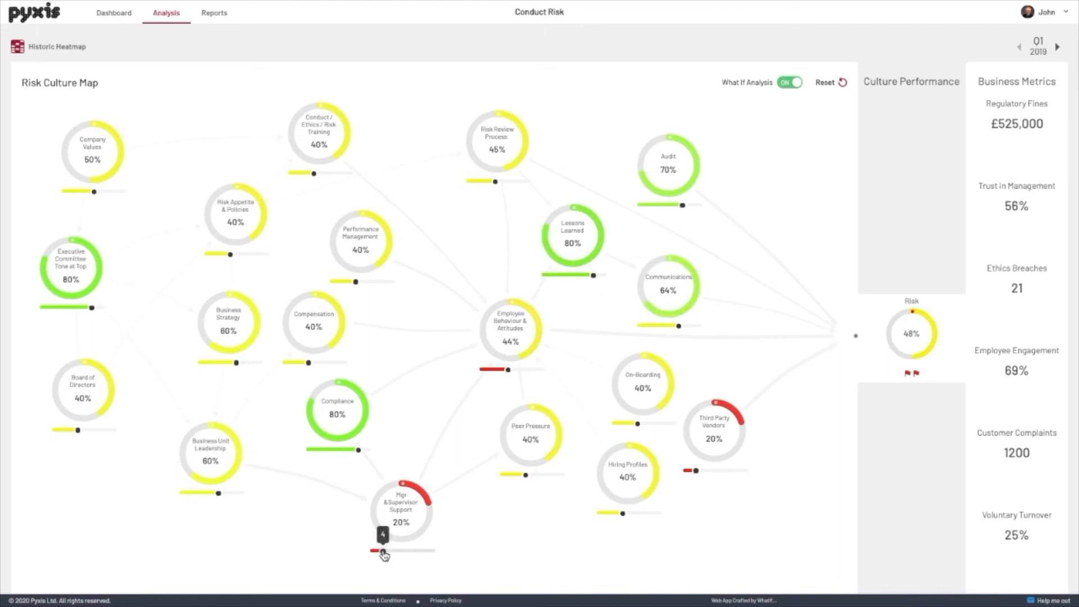
pyautogui.moveTo(375, 550); pyautogui.dragTo(423, 549)
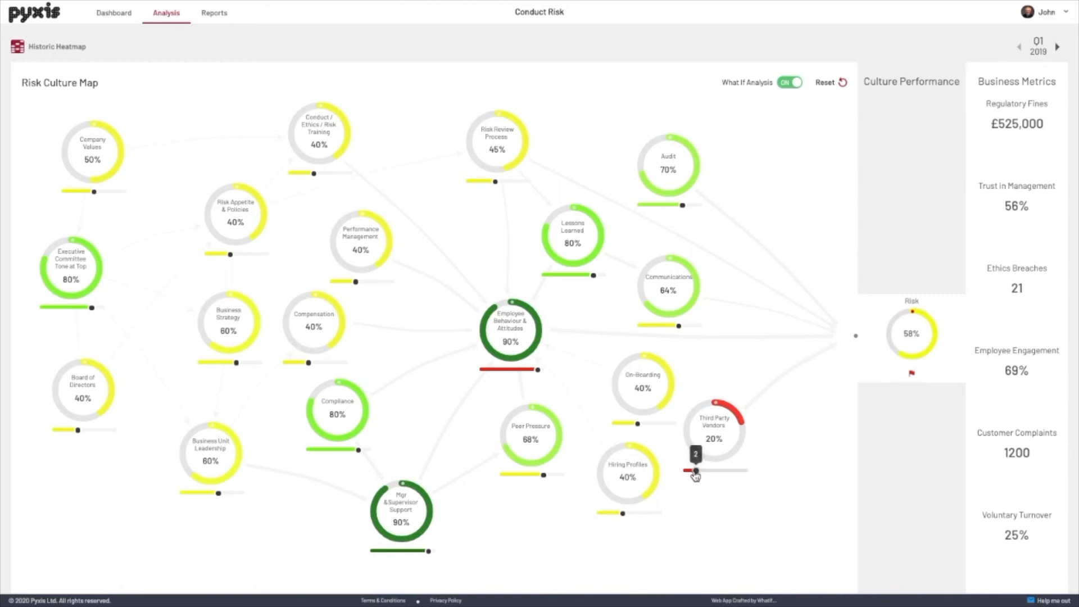
pyautogui.moveTo(694, 471); pyautogui.dragTo(734, 472)
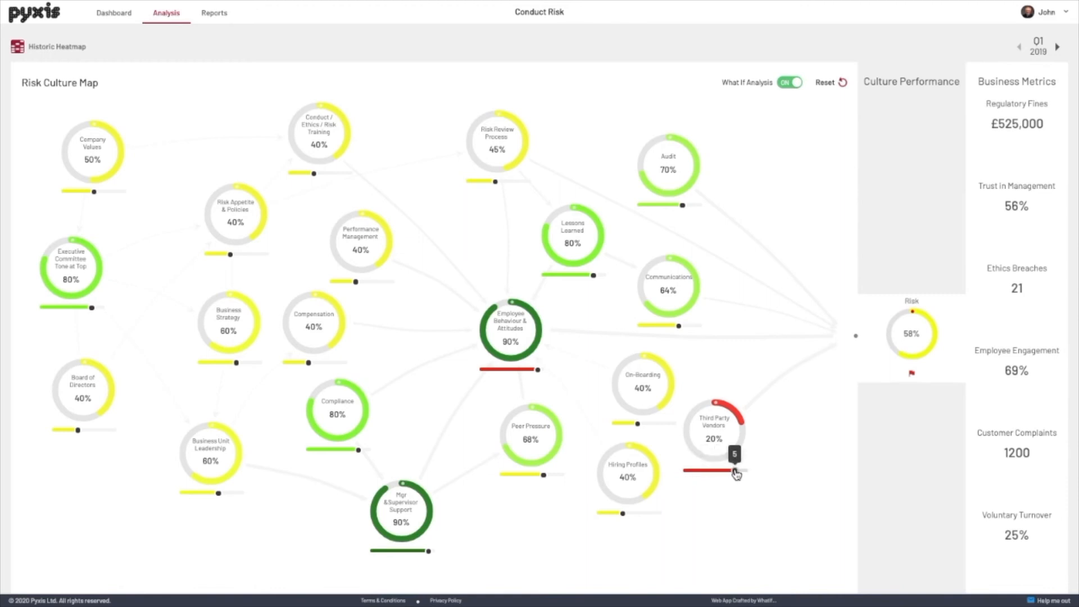
pyautogui.moveTo(735, 472); pyautogui.dragTo(734, 472)
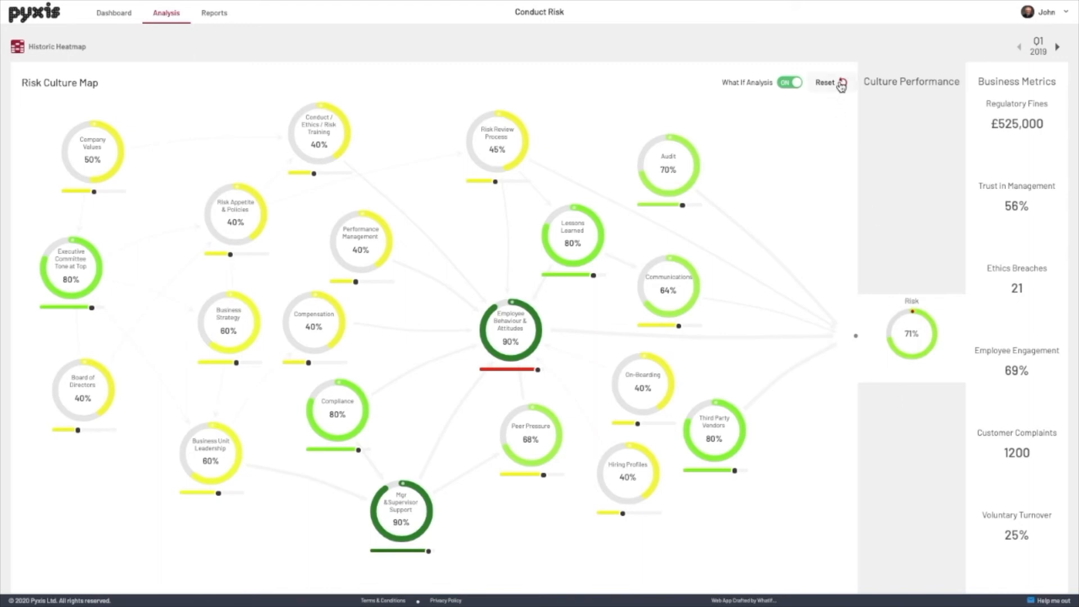
# Discard the what-if scenario, returning overall risk to 38% with What If Analysis off
pyautogui.click(791, 83)
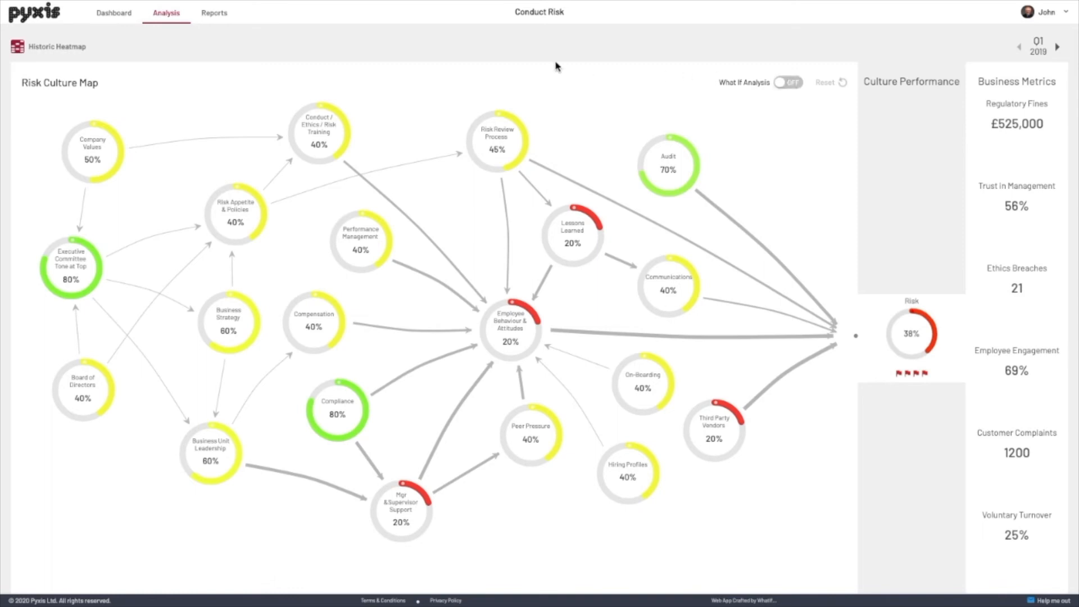
pyautogui.moveTo(436, 115)
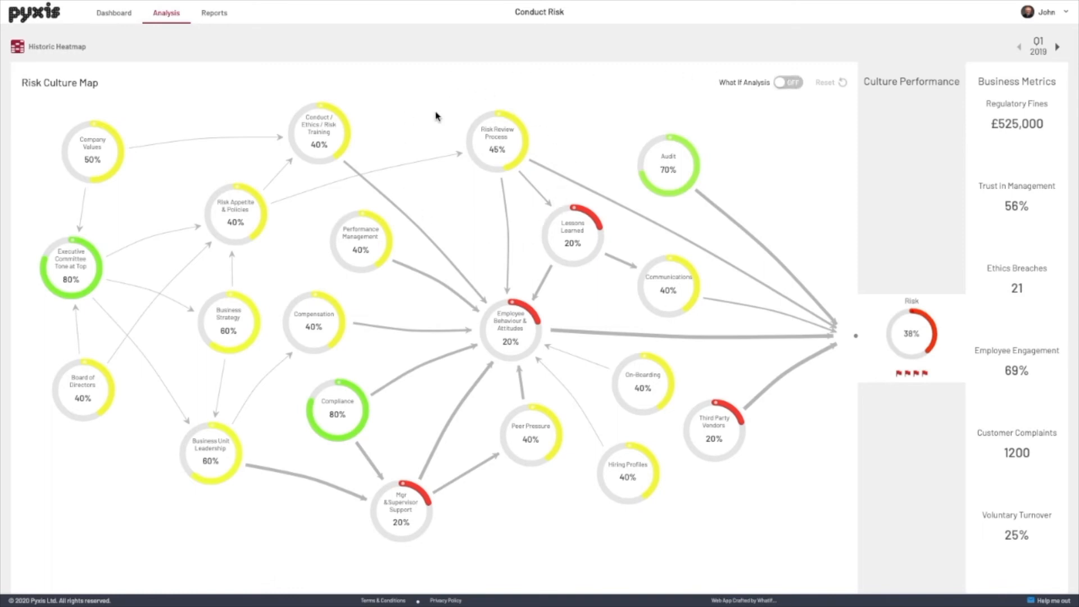
pyautogui.moveTo(517, 140)
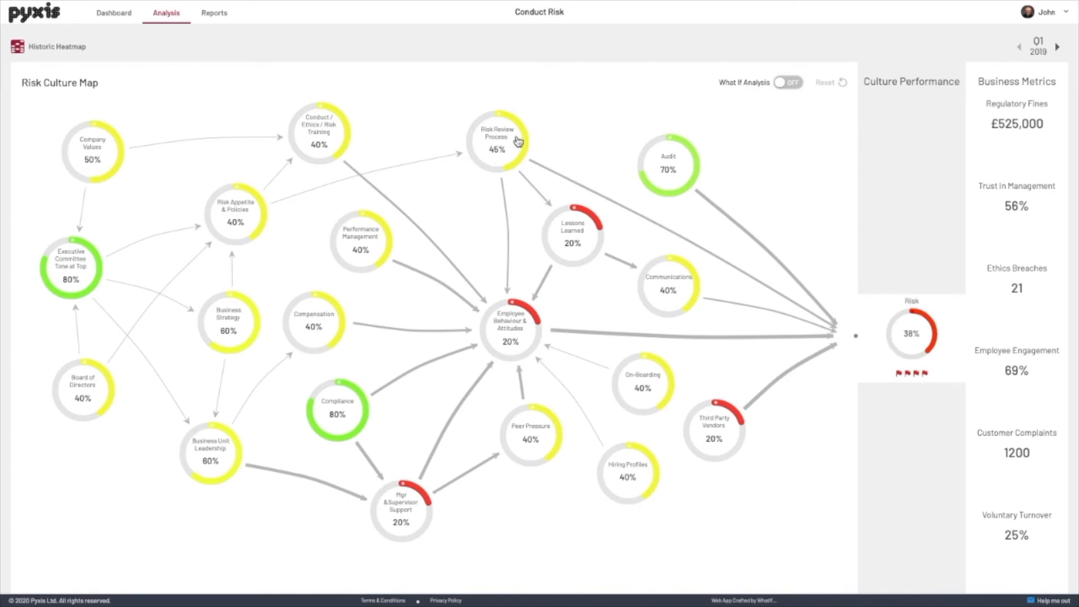
pyautogui.moveTo(501, 136)
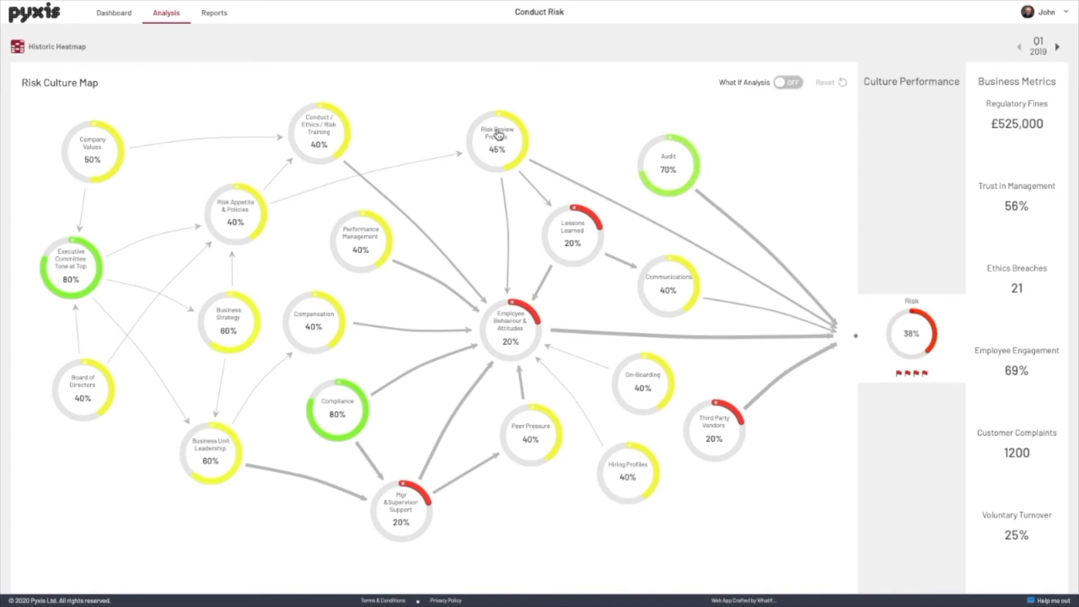
pyautogui.click(497, 137)
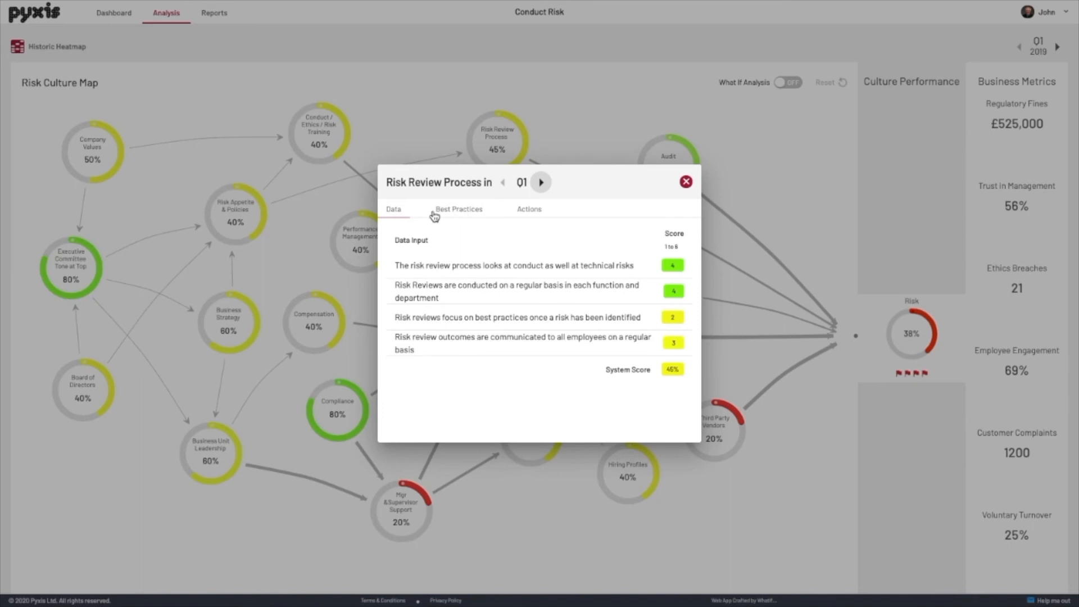
pyautogui.click(458, 209)
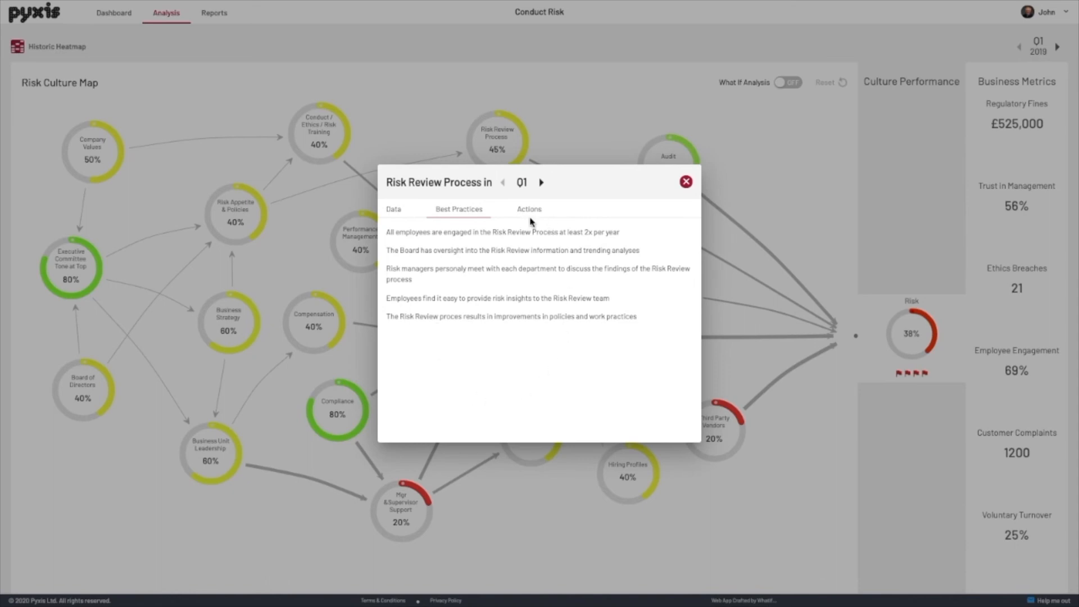
pyautogui.click(529, 209)
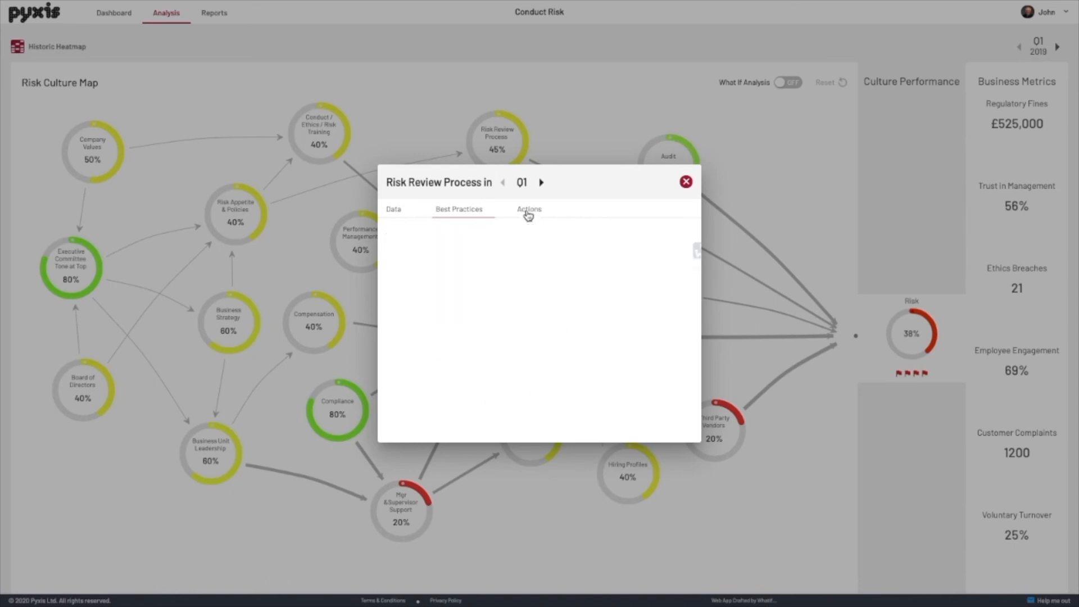
pyautogui.click(529, 209)
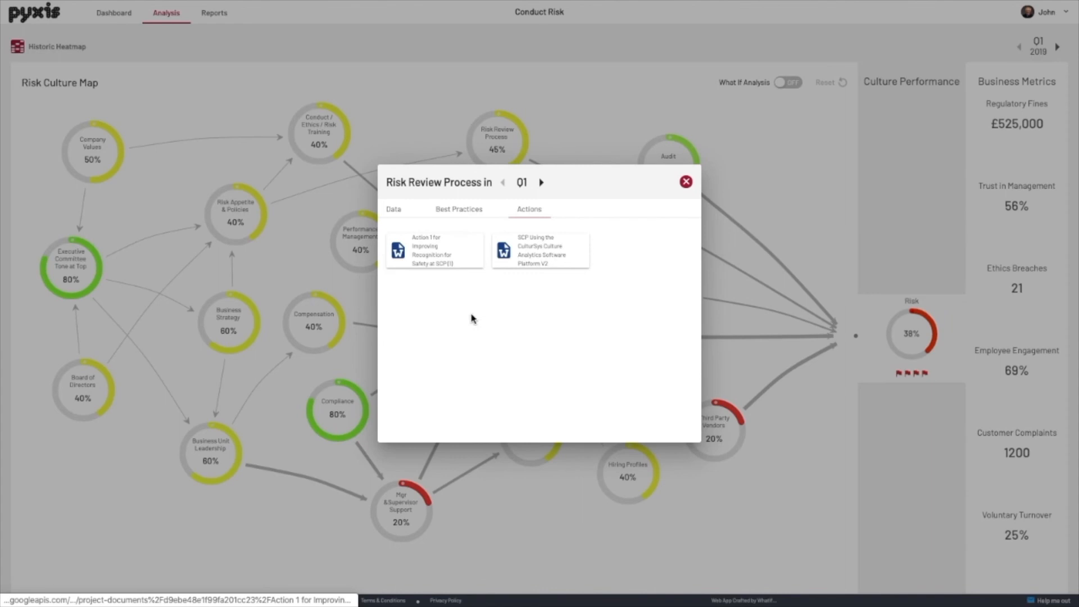
pyautogui.moveTo(685, 181)
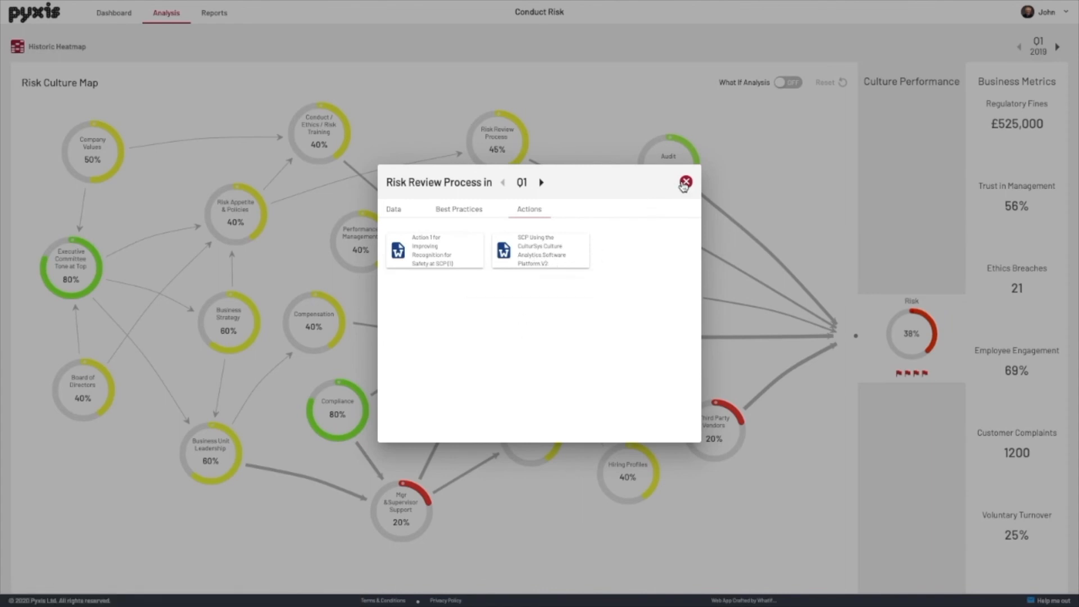
pyautogui.click(684, 182)
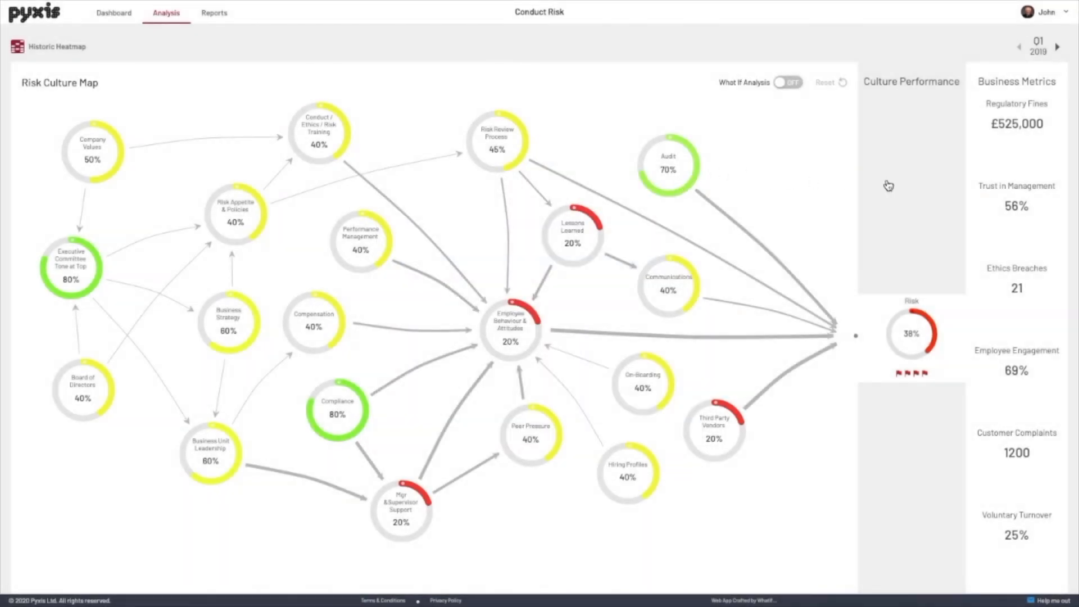
pyautogui.moveTo(1012, 444)
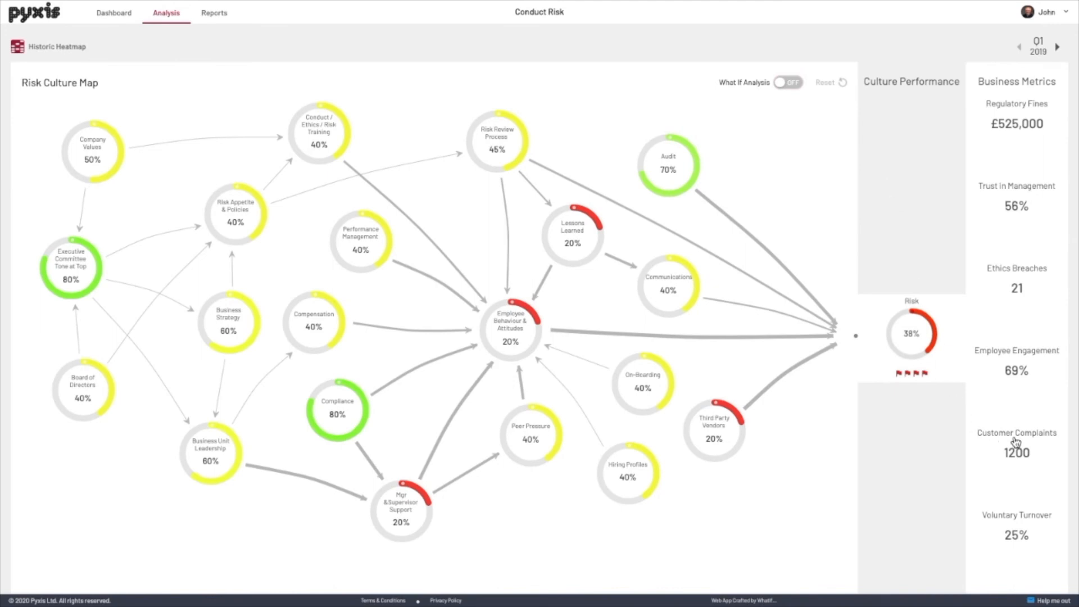
pyautogui.click(1016, 434)
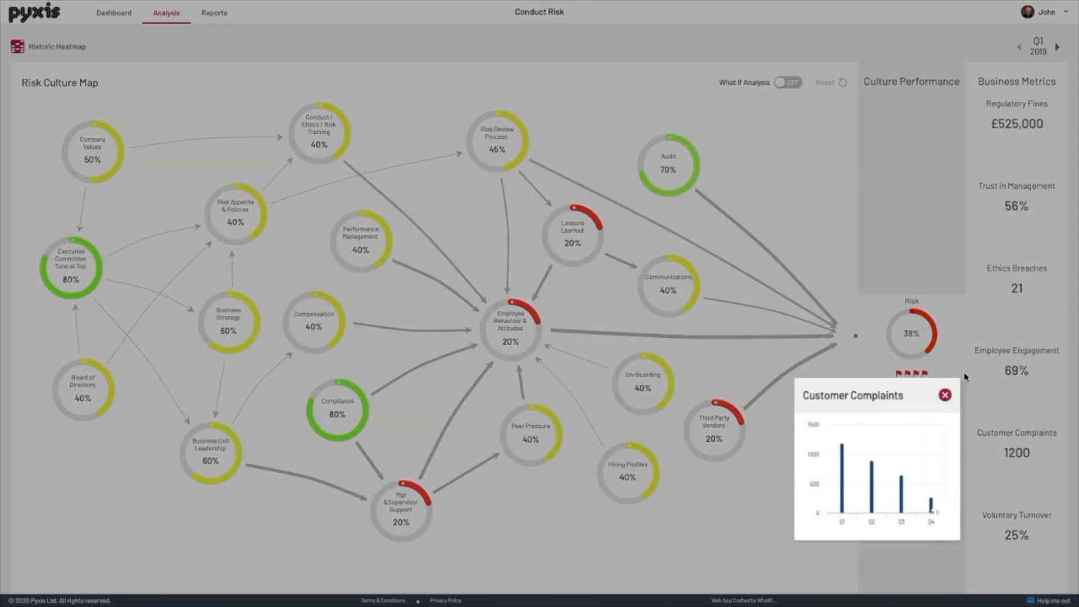
pyautogui.click(944, 394)
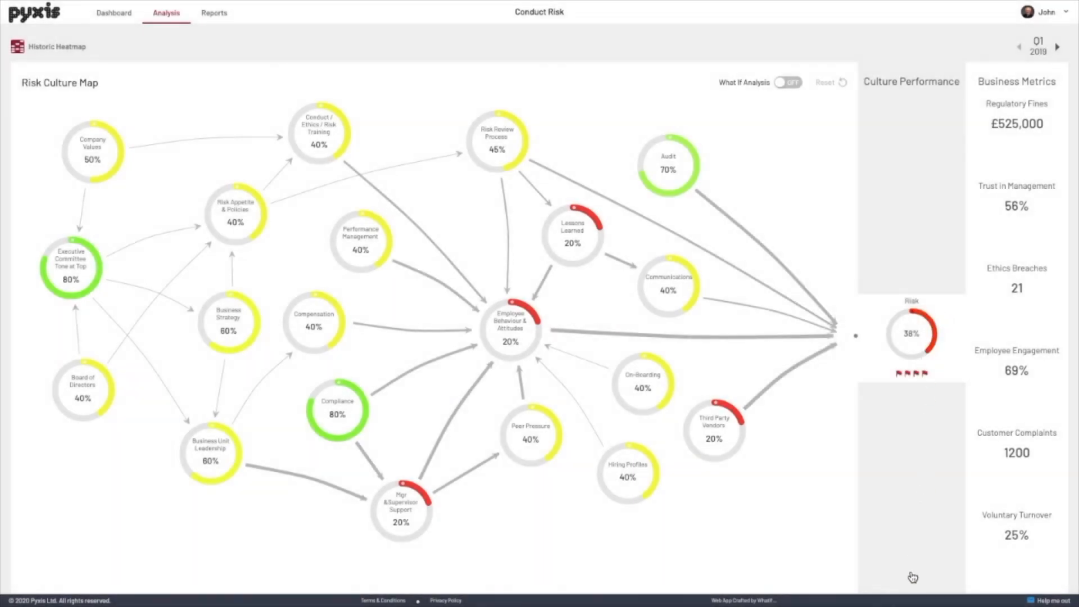
pyautogui.moveTo(912, 577)
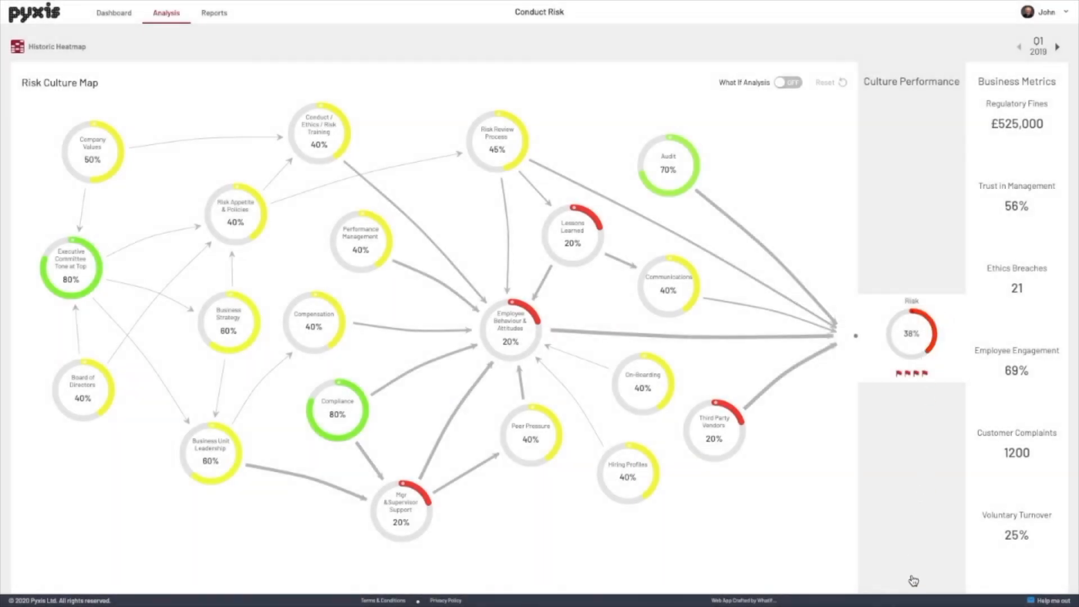